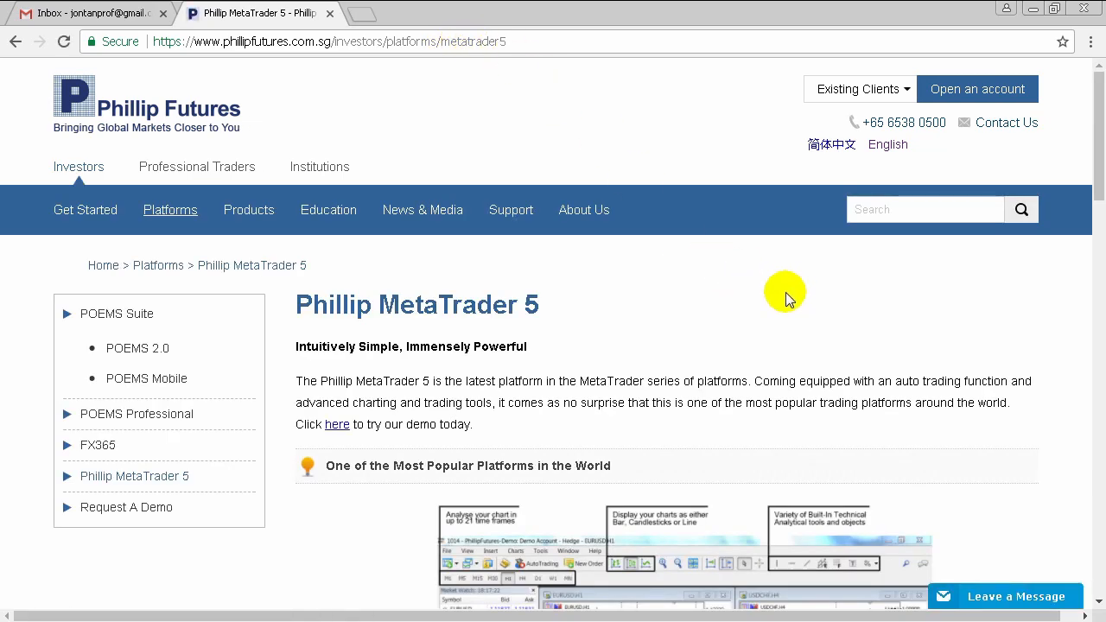
scroll("down", 3)
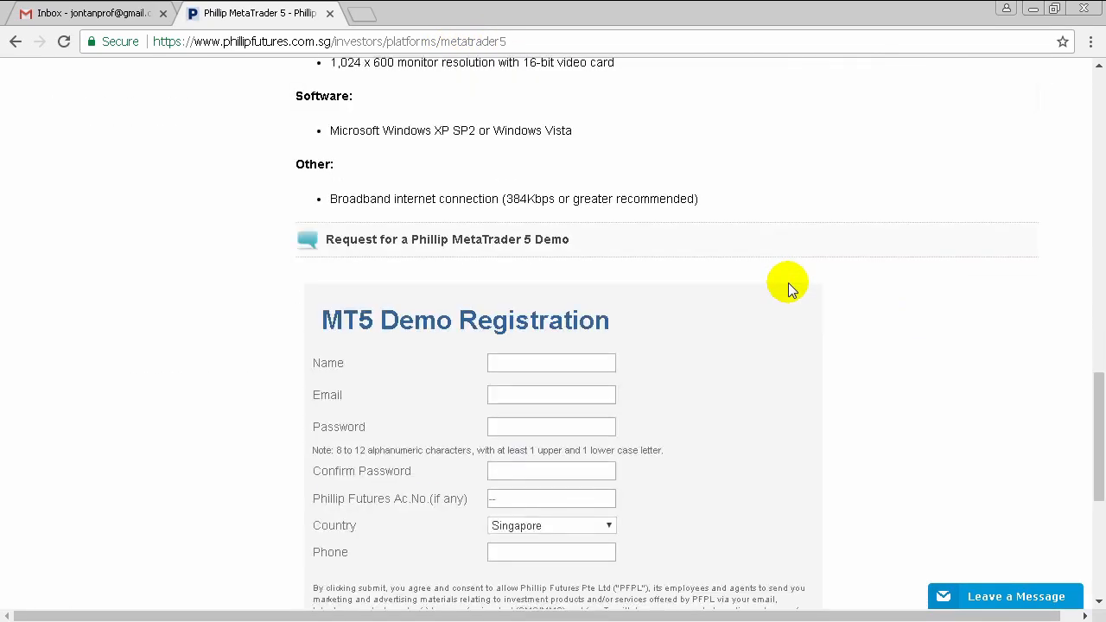
scroll("down", 3)
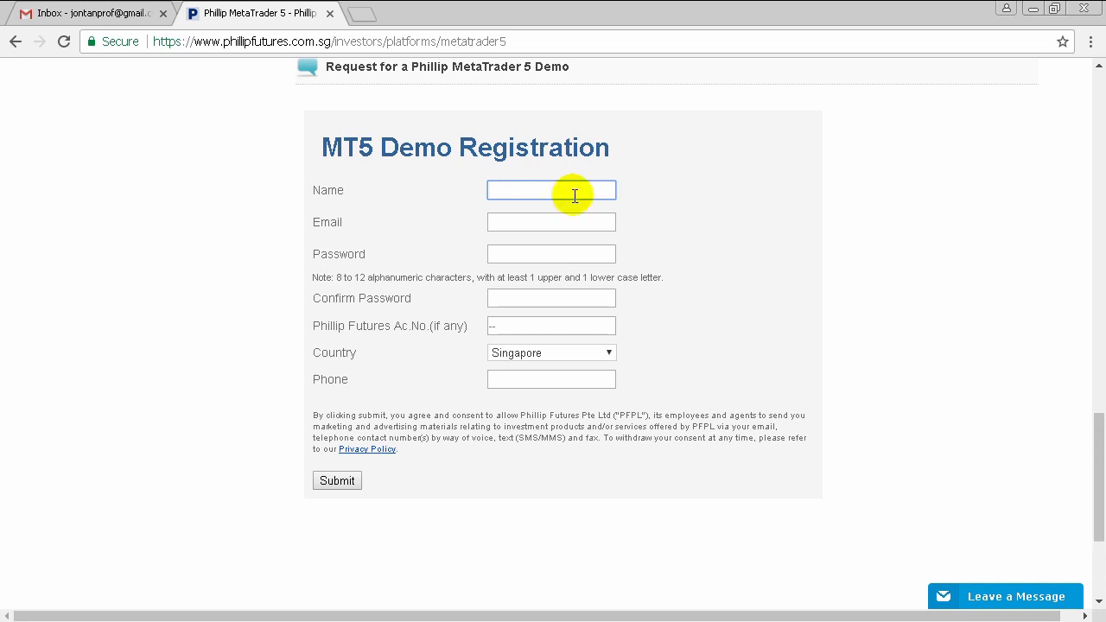
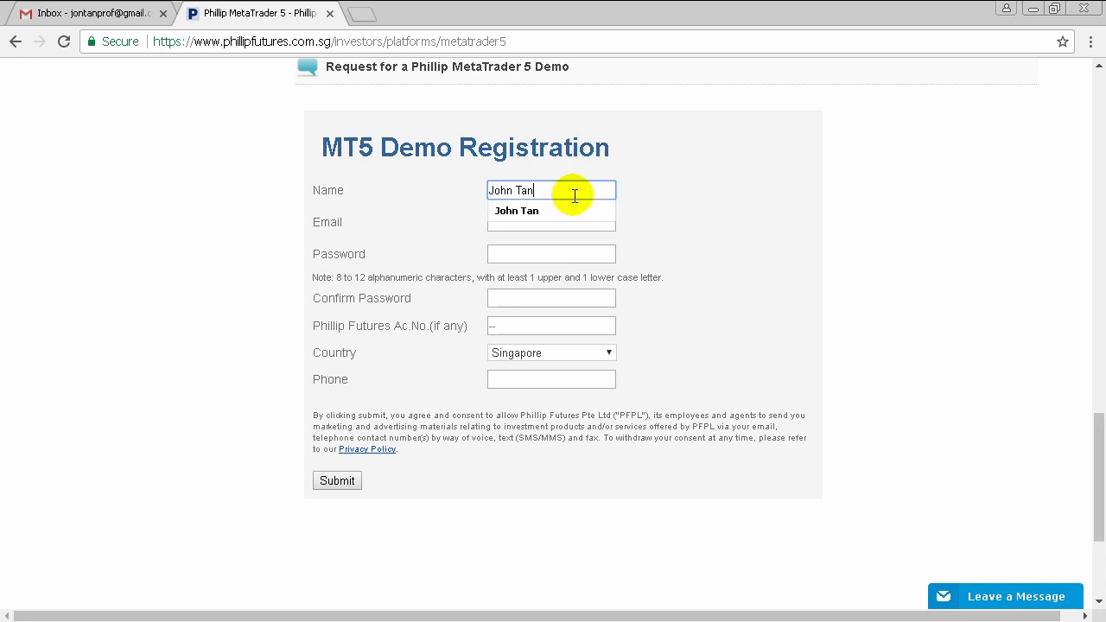
type("jonta")
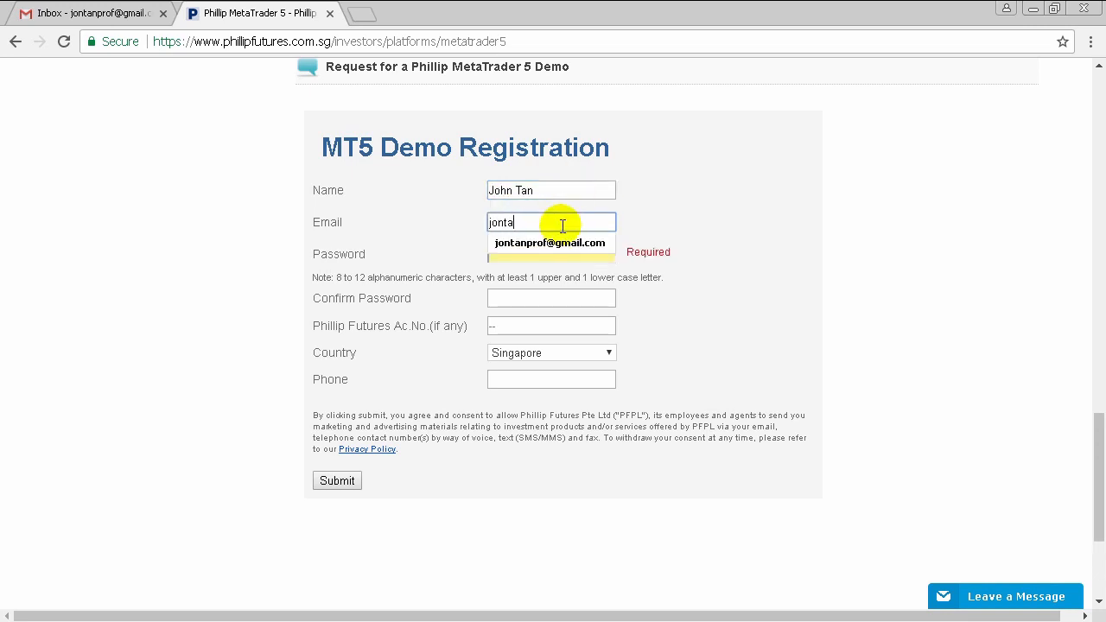
left_click(550, 242)
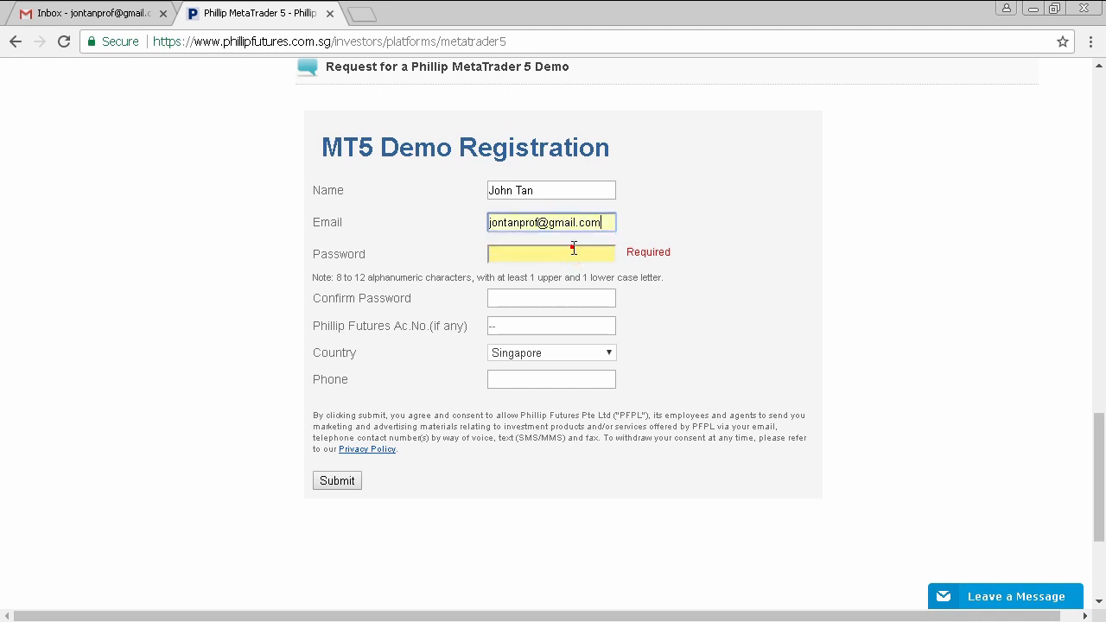
type("A")
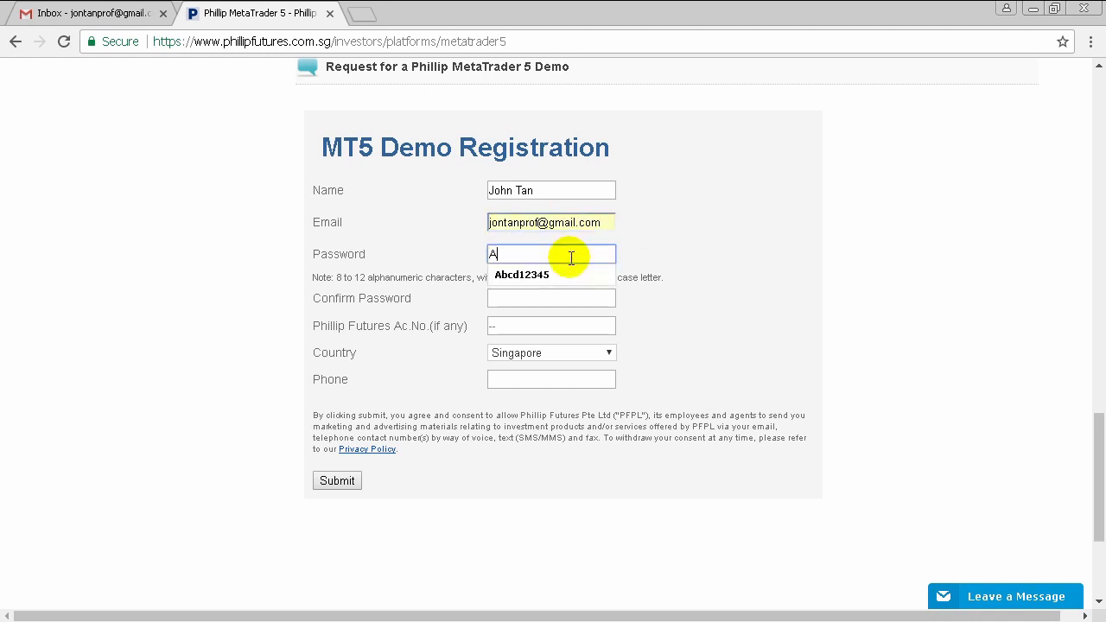
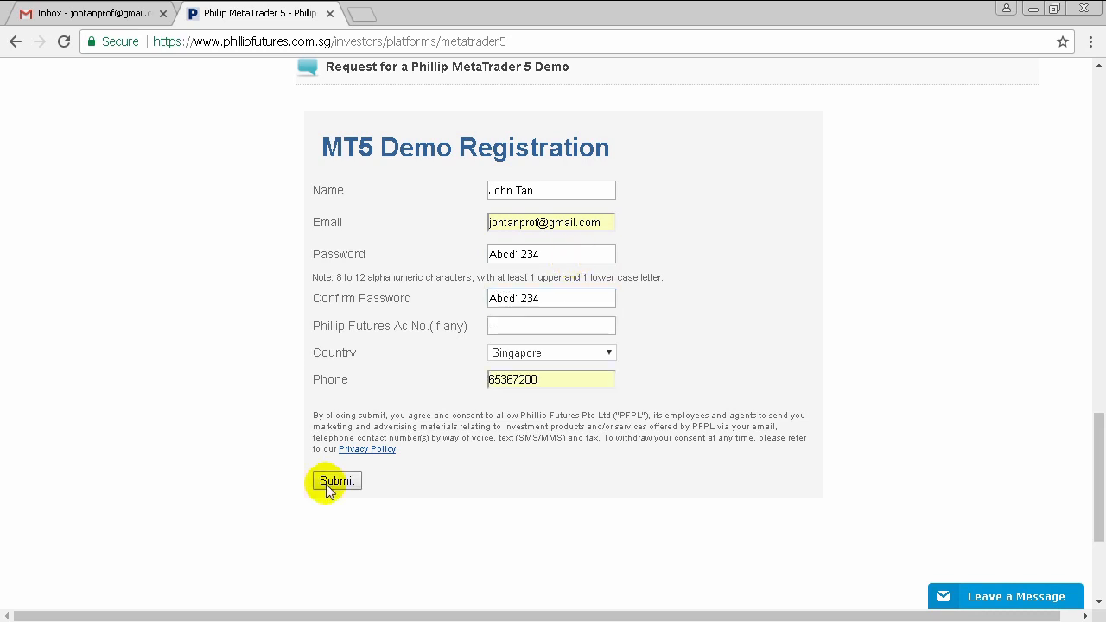
left_click(336, 481)
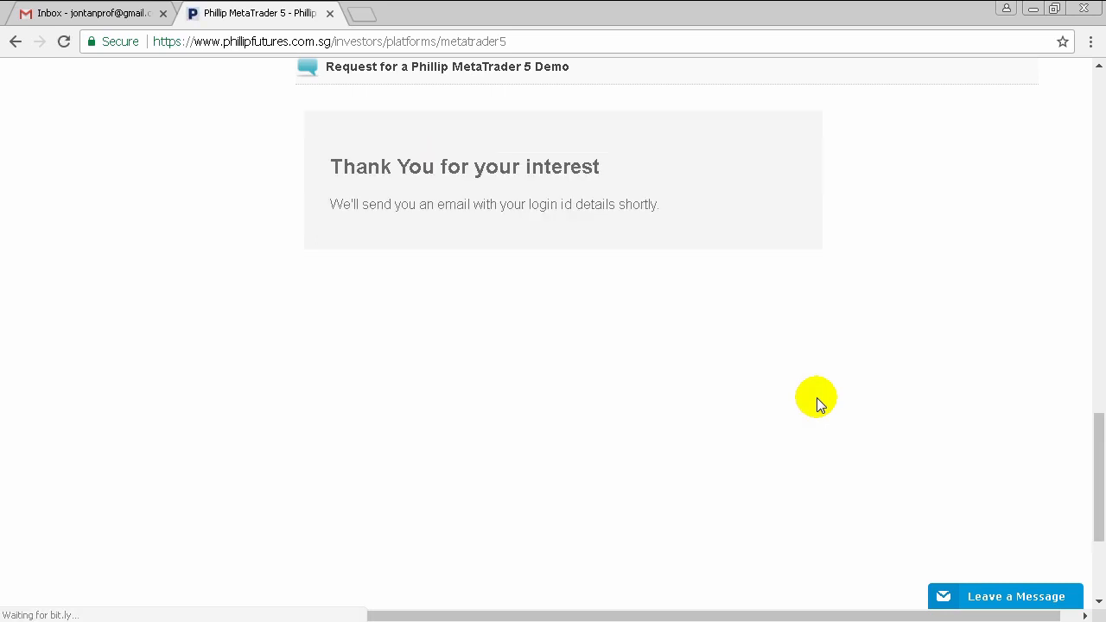
From the MT5 Demo Registration email, download the desktop installer and open the package.
left_click(87, 14)
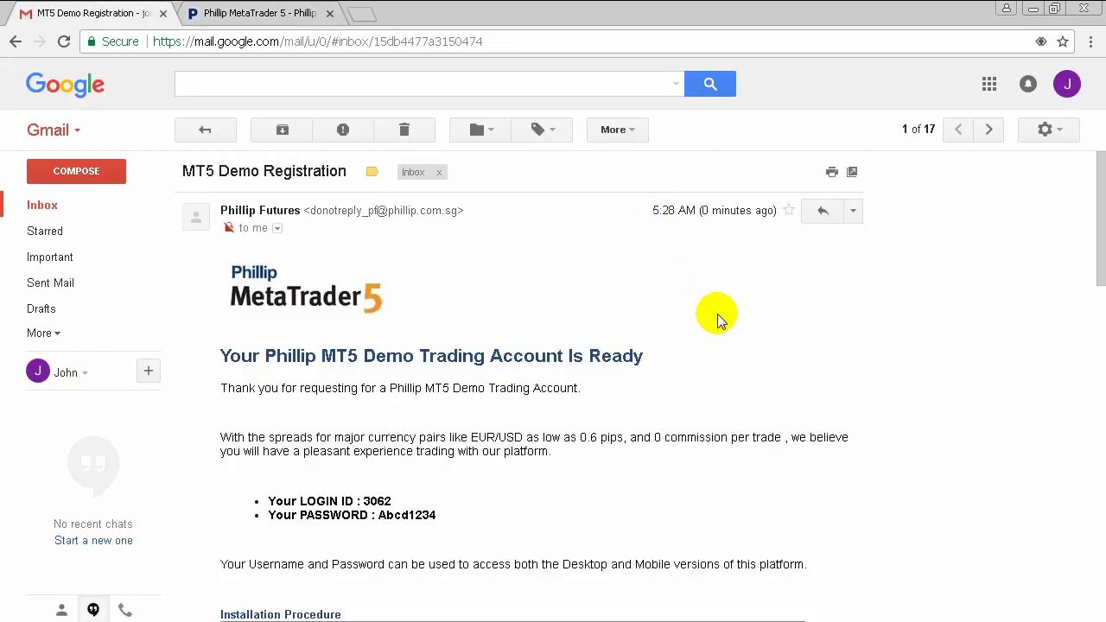
mouse_move(522, 539)
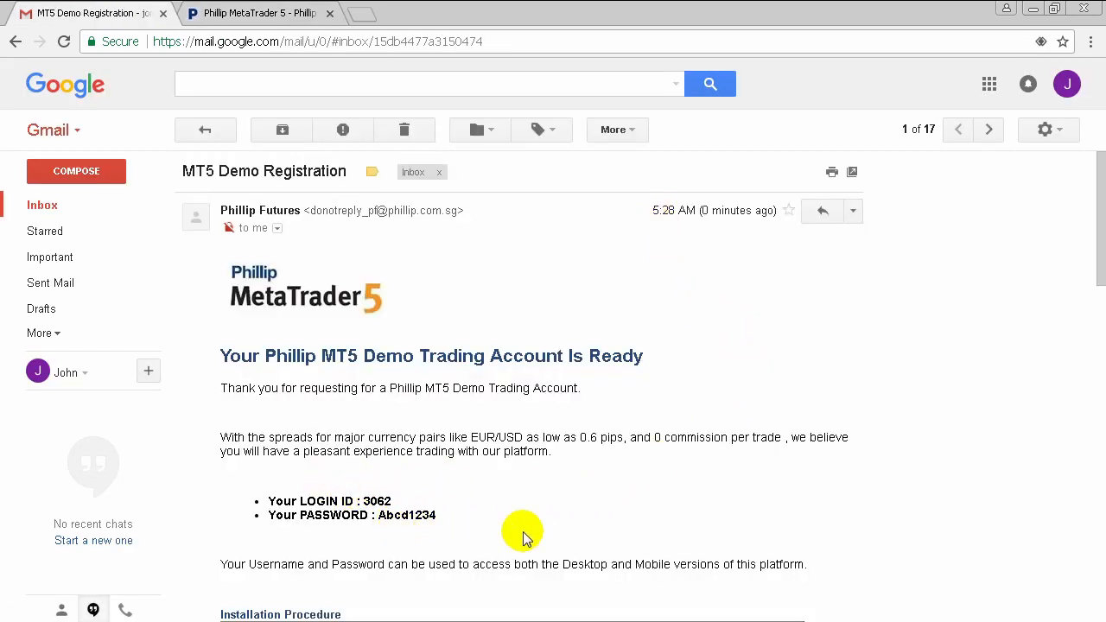
scroll("down", 3)
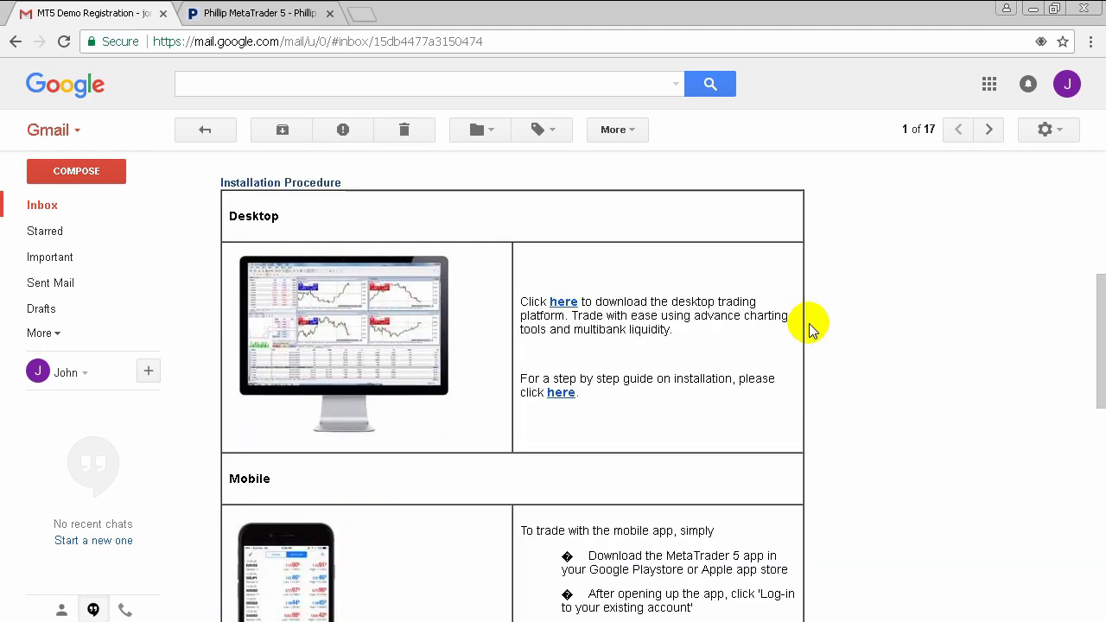
mouse_move(625, 328)
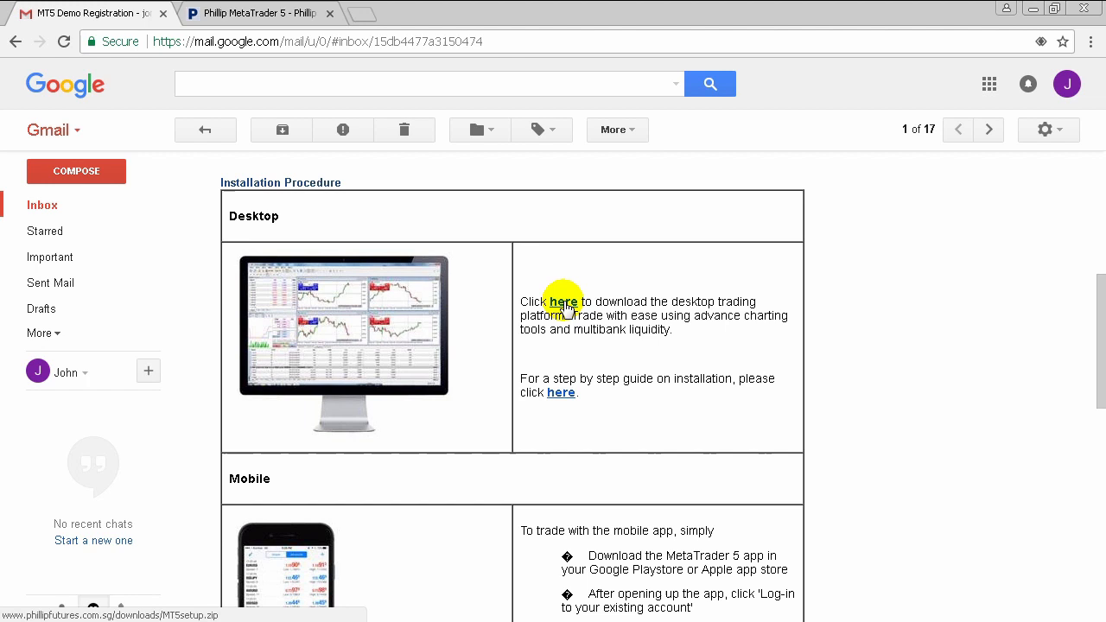
left_click(563, 300)
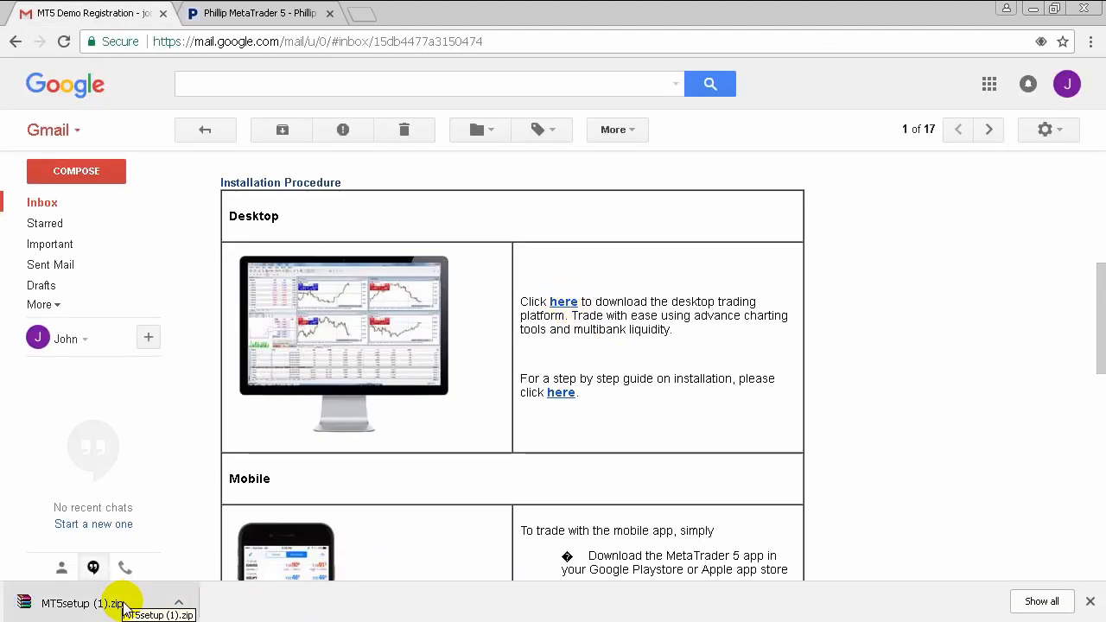
left_click(83, 604)
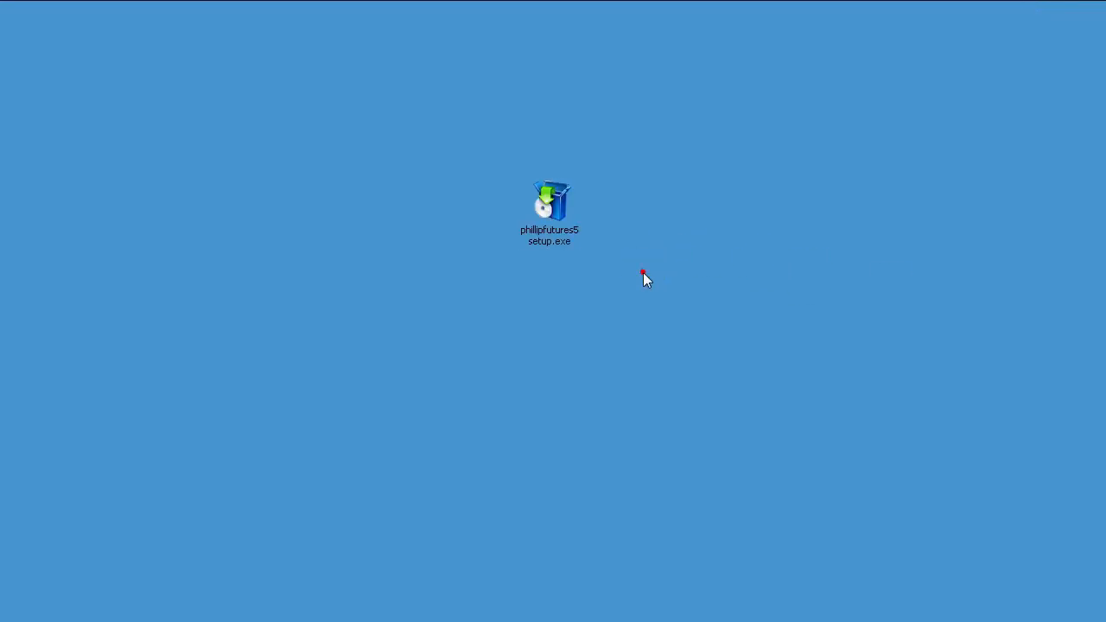
Run phillipfutures5setup.exe, accept the license and default folder, and finish the installation.
double_click(551, 198)
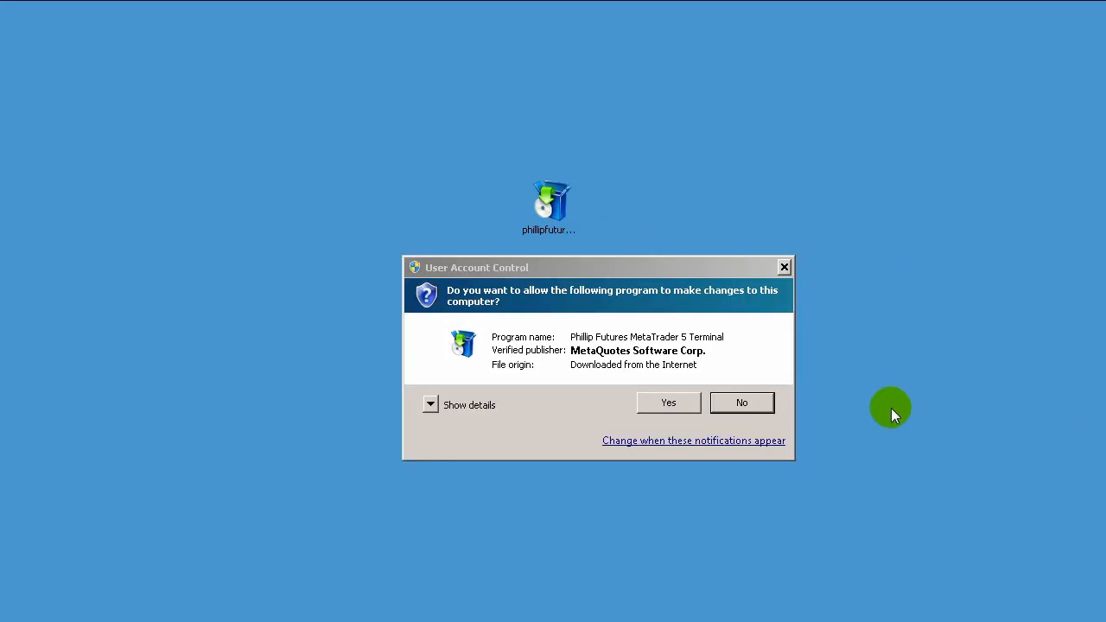
left_click(667, 401)
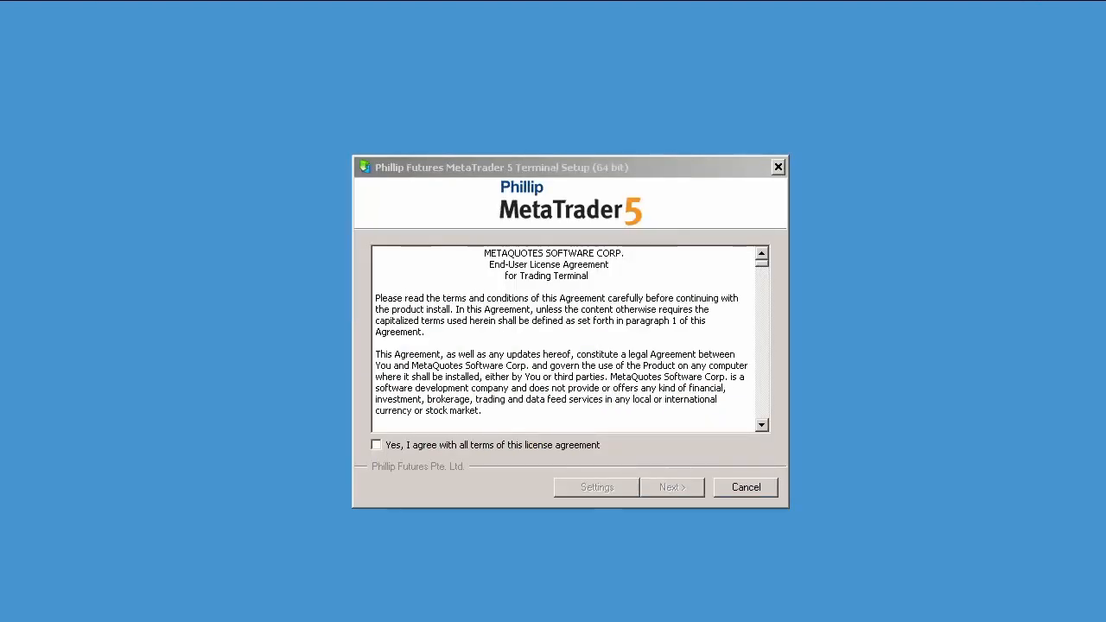
left_click(376, 446)
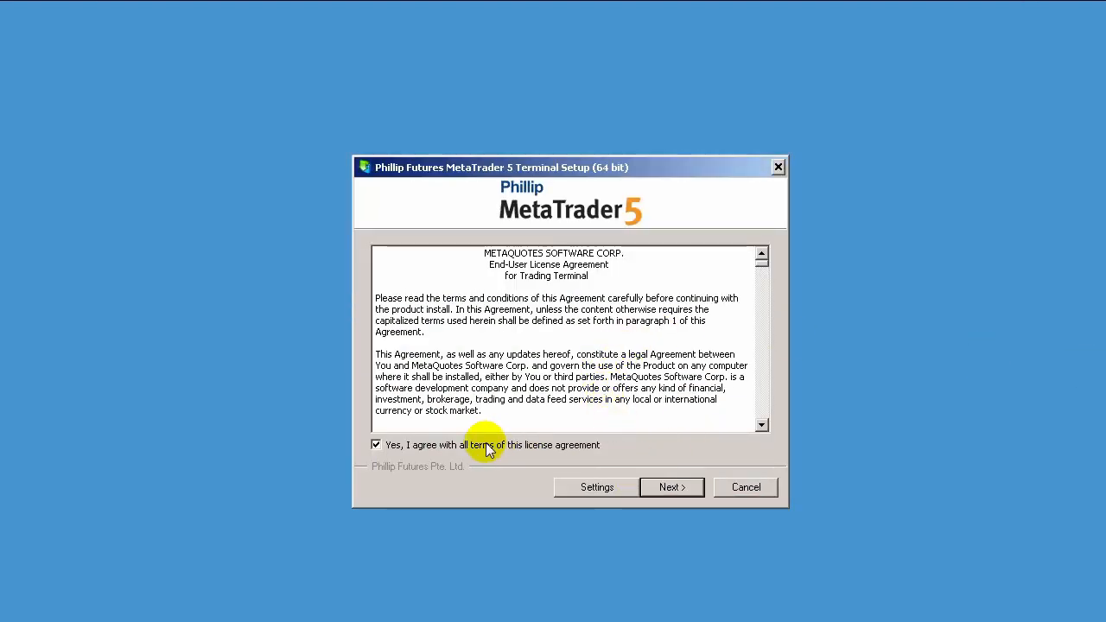
left_click(670, 488)
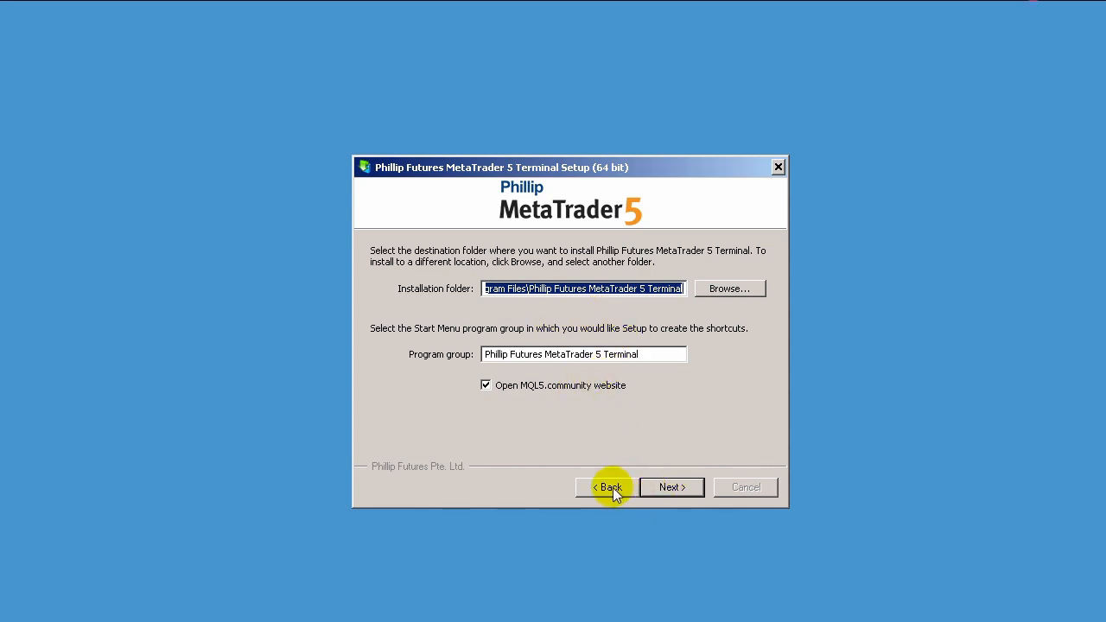
left_click(670, 487)
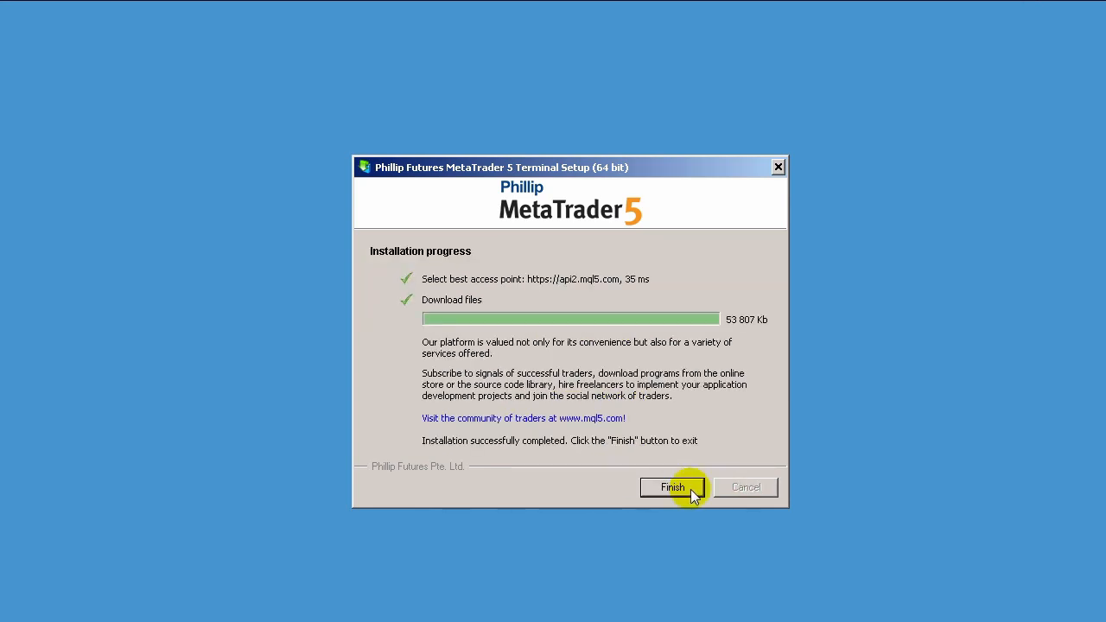
left_click(672, 488)
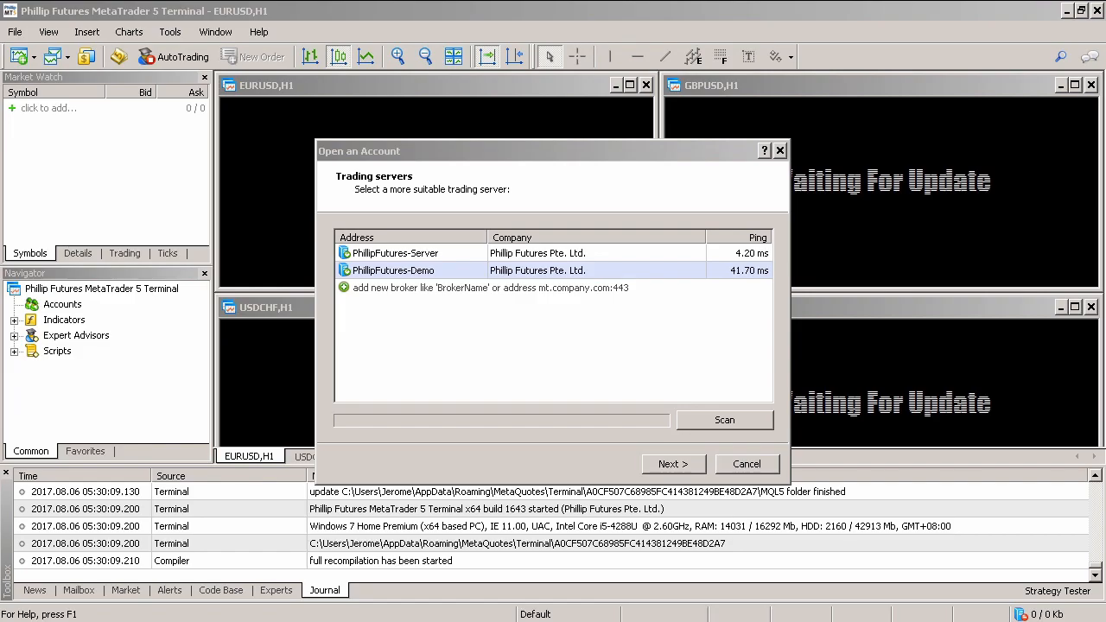
mouse_move(591, 325)
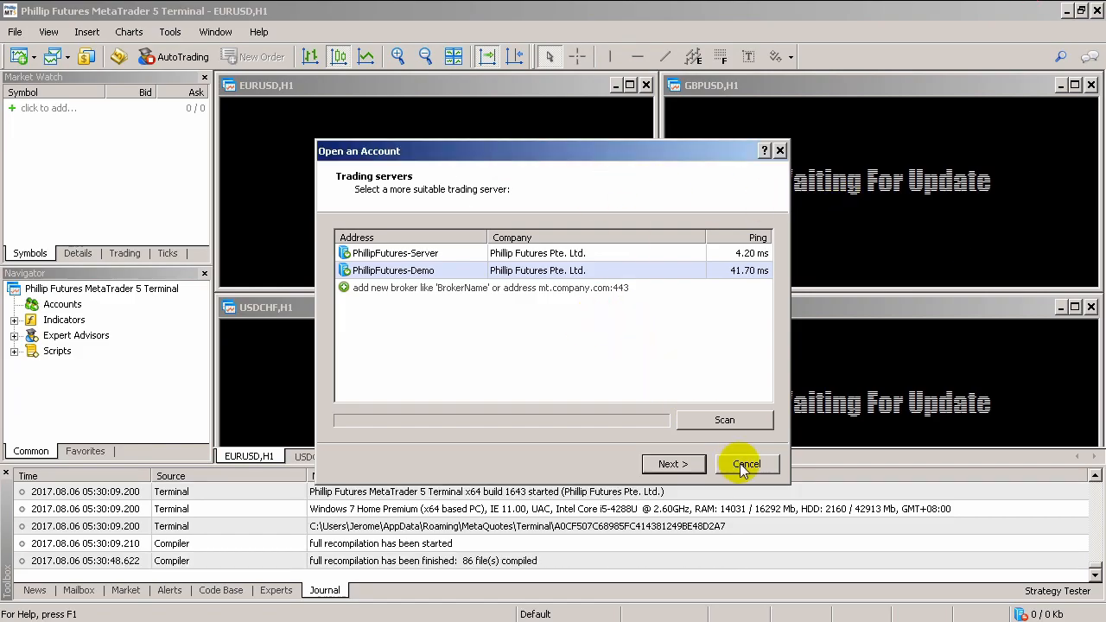
Cancel the Open an Account dialog and return to the demo registration email.
left_click(746, 463)
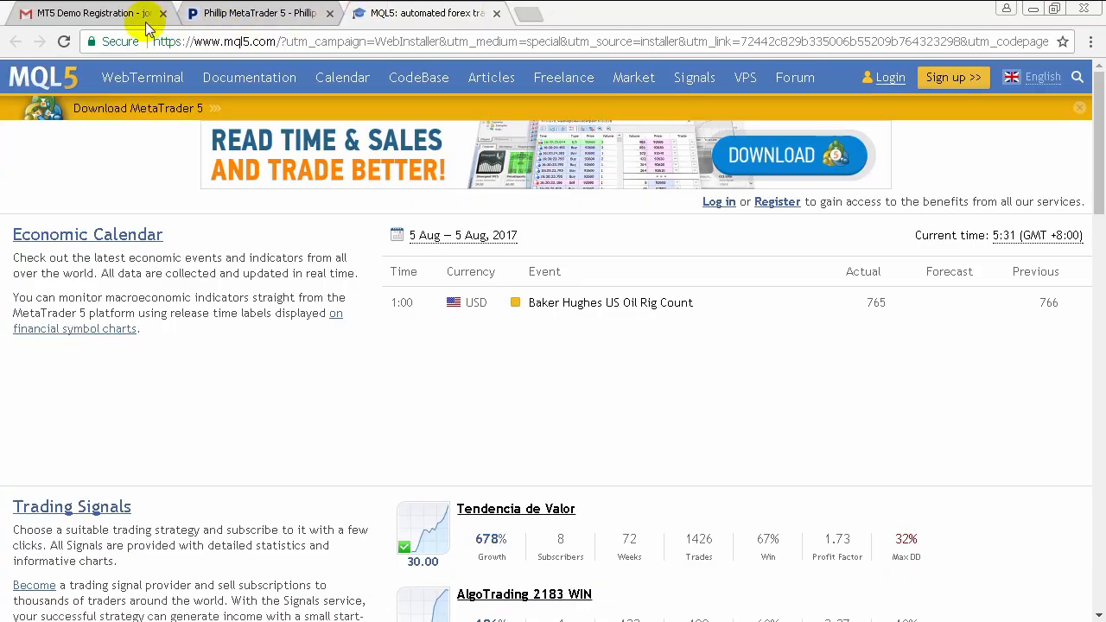
left_click(86, 14)
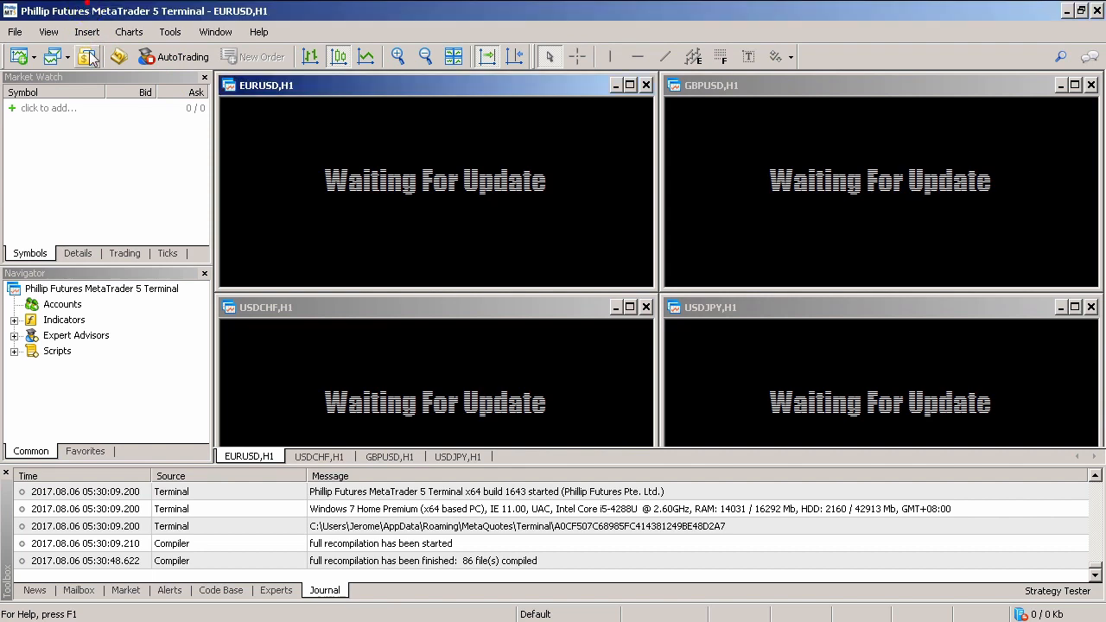
left_click(17, 35)
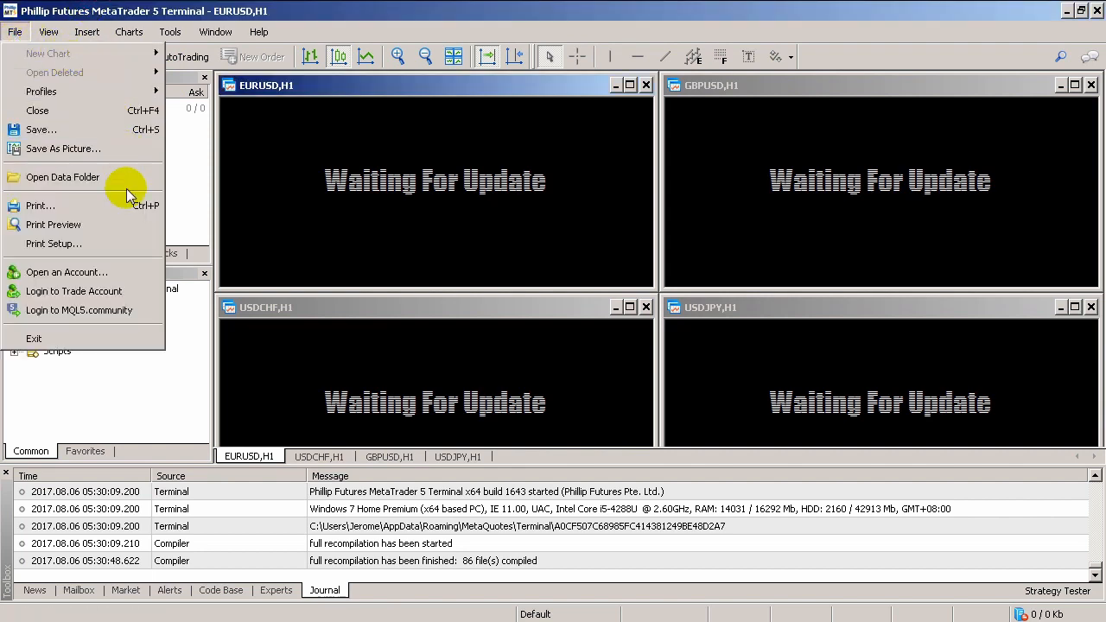
left_click(72, 291)
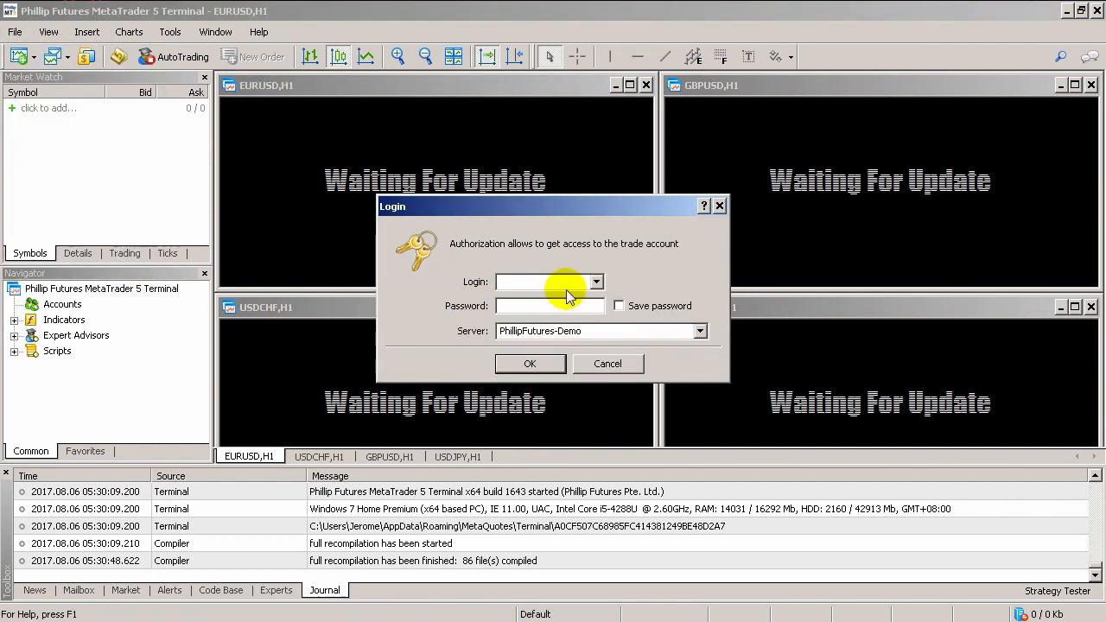
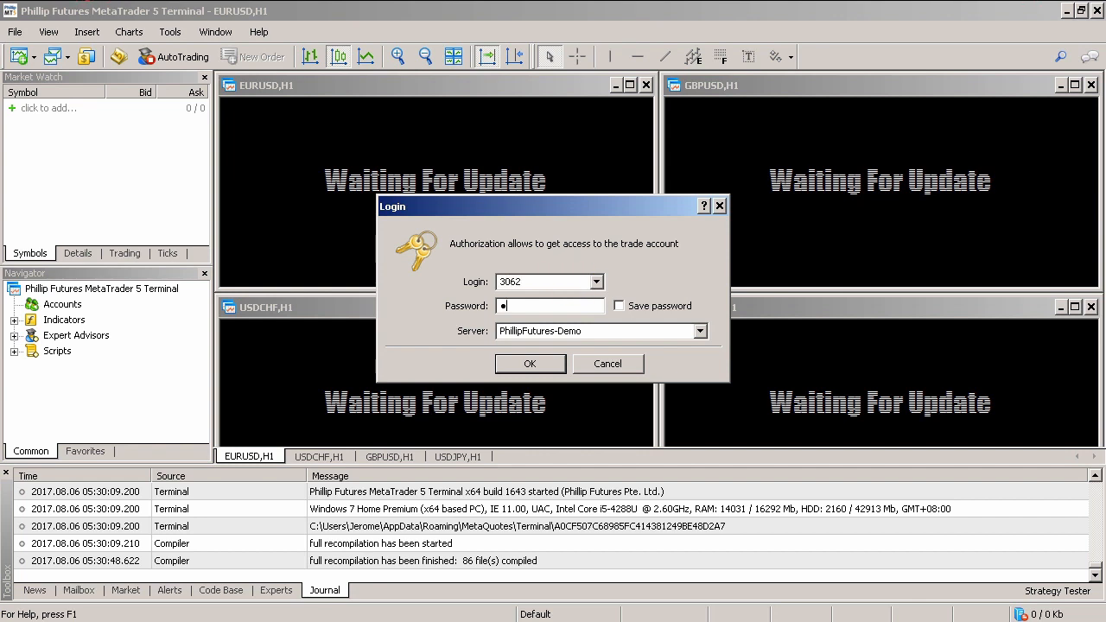
type("password")
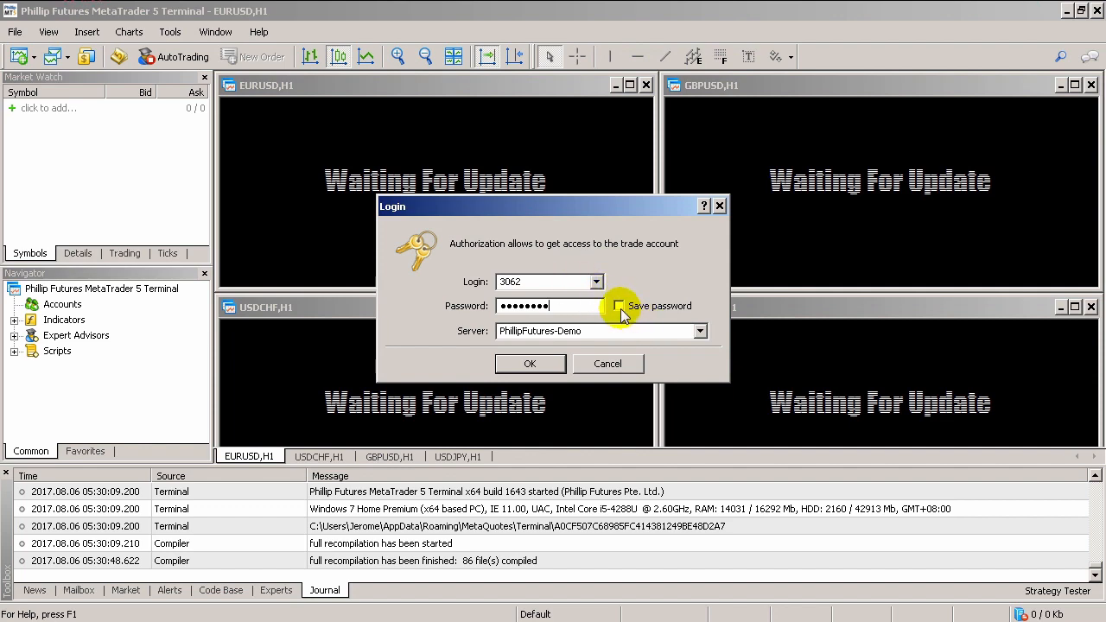
left_click(619, 304)
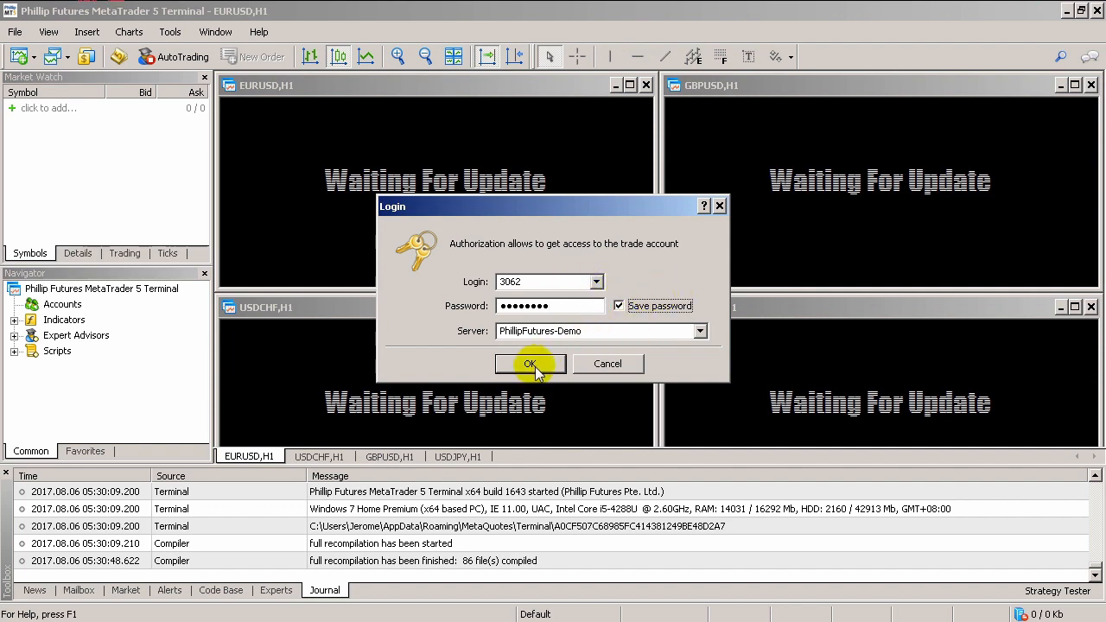
left_click(529, 363)
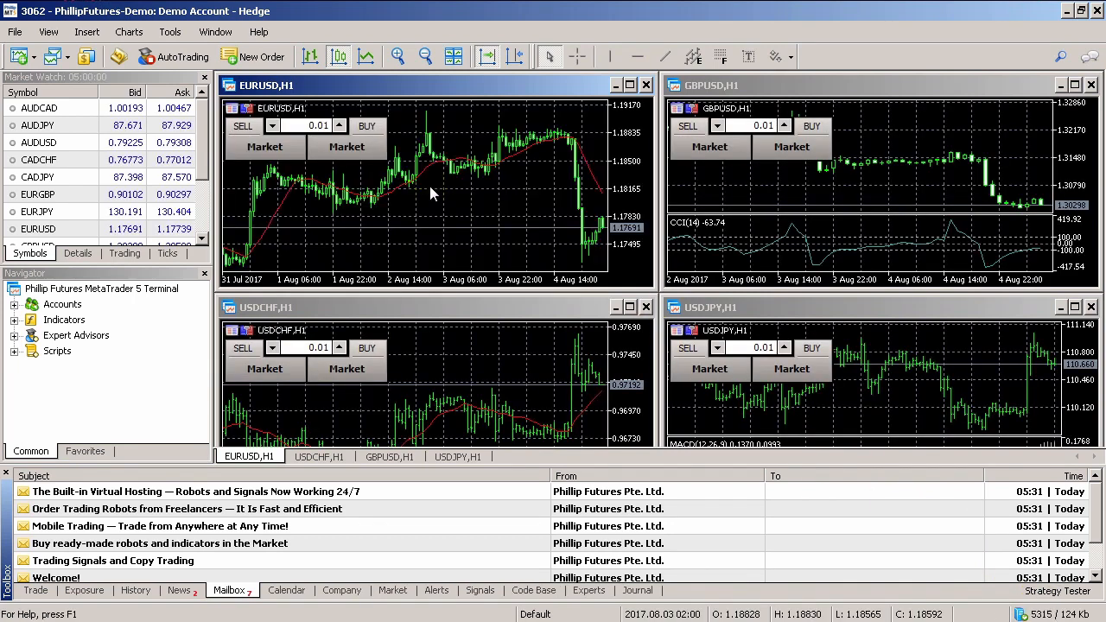
mouse_move(700, 200)
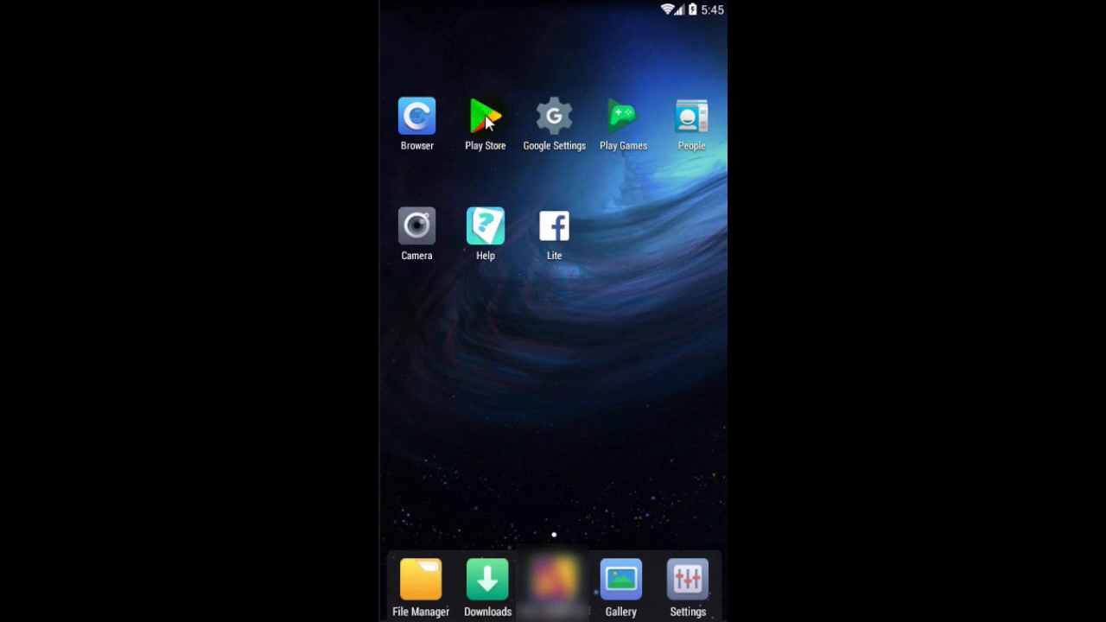
Find 'metatrader 5' in Play Store, install it, accept permissions and launch it.
left_click(484, 118)
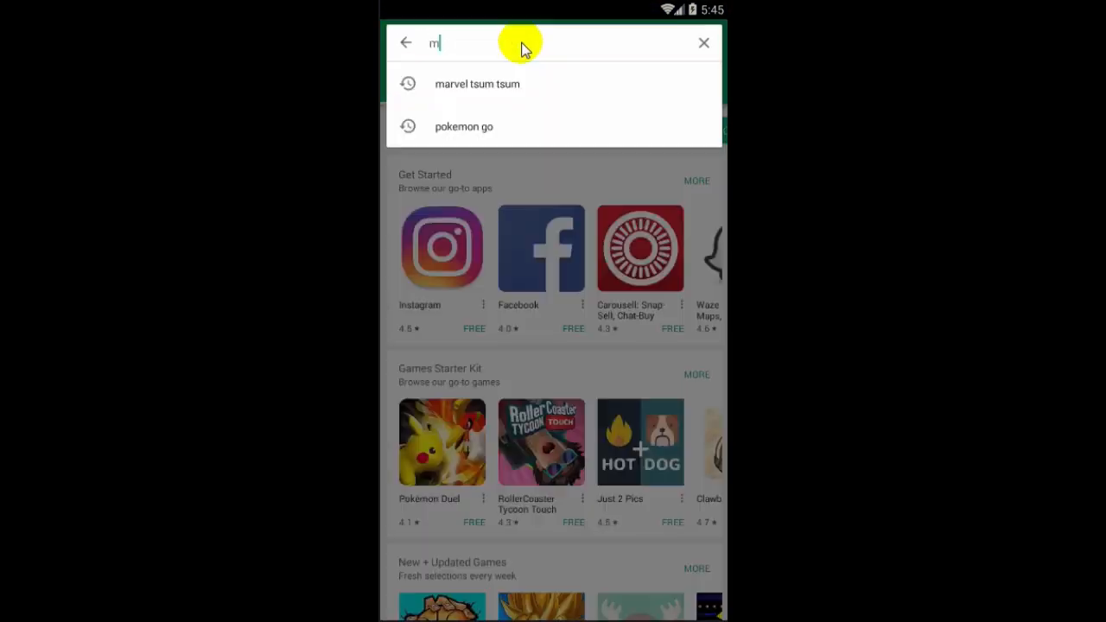
type("etatrader 5")
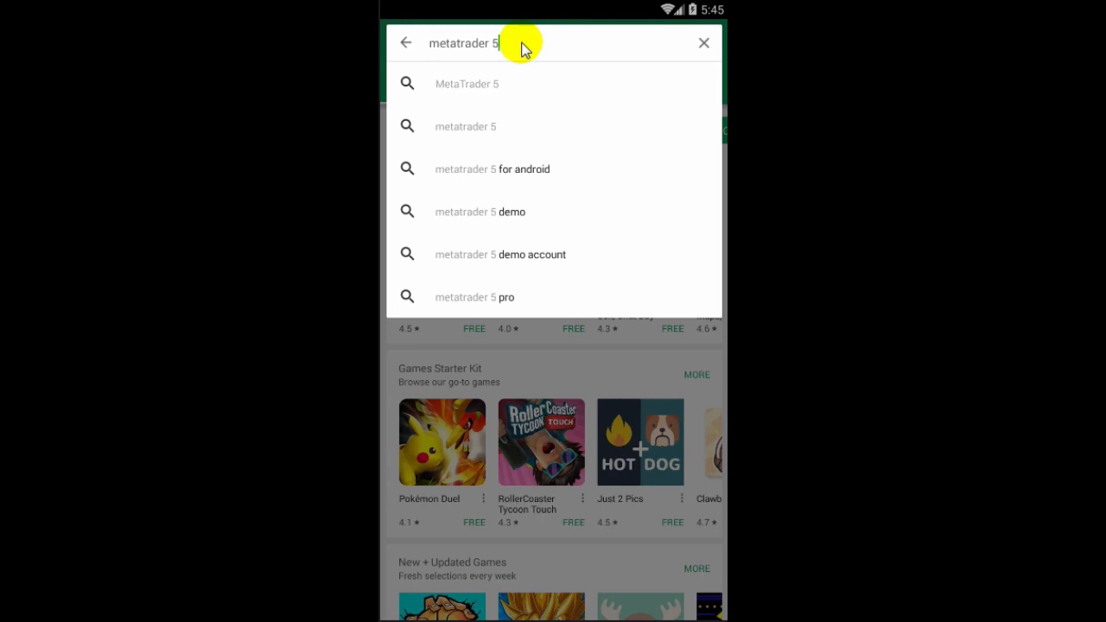
left_click(466, 83)
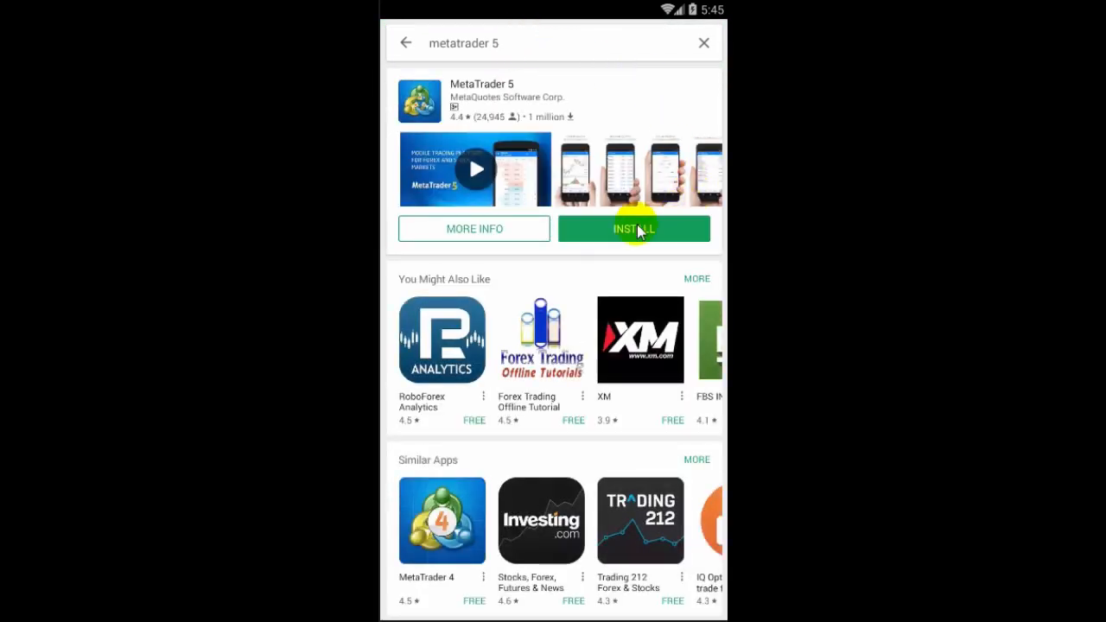
left_click(632, 228)
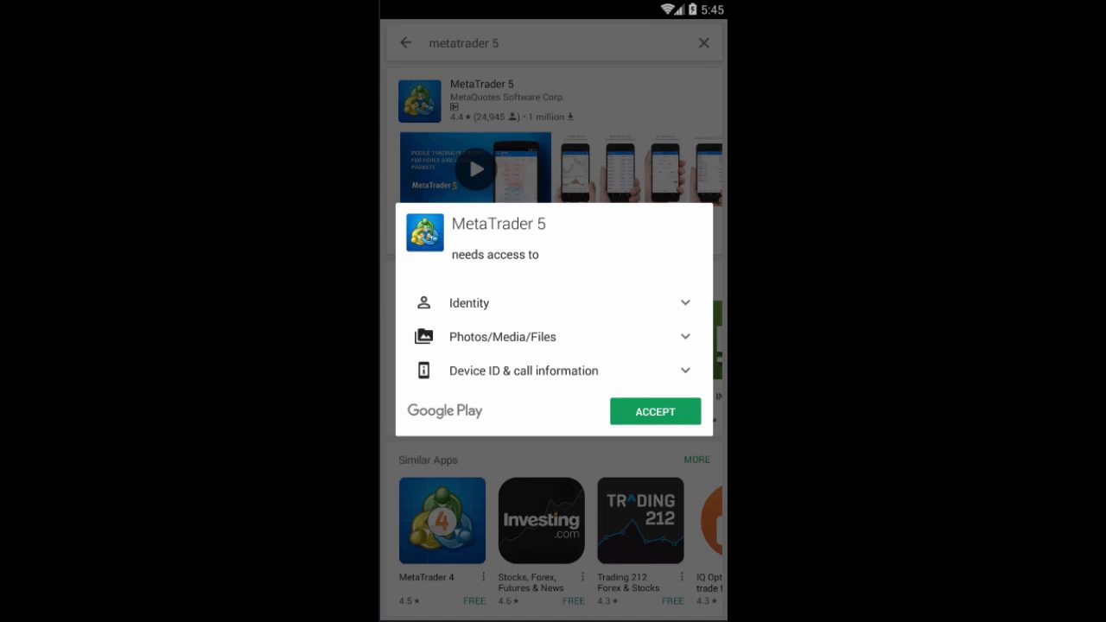
left_click(653, 411)
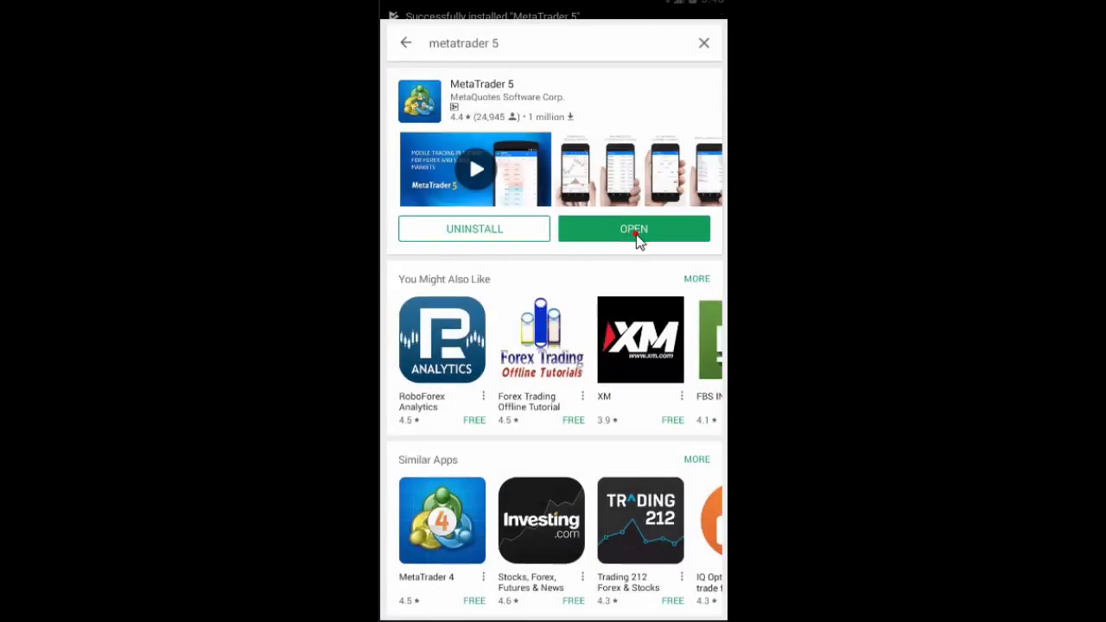
left_click(633, 228)
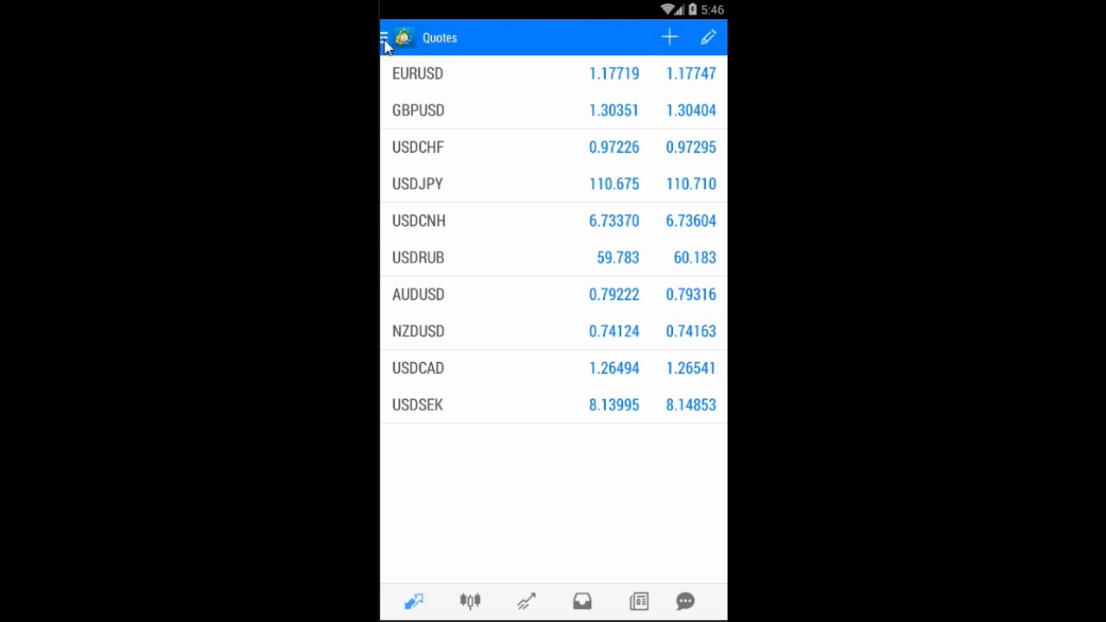
From Manage accounts, start adding an account and choose to log in to an existing one.
left_click(391, 38)
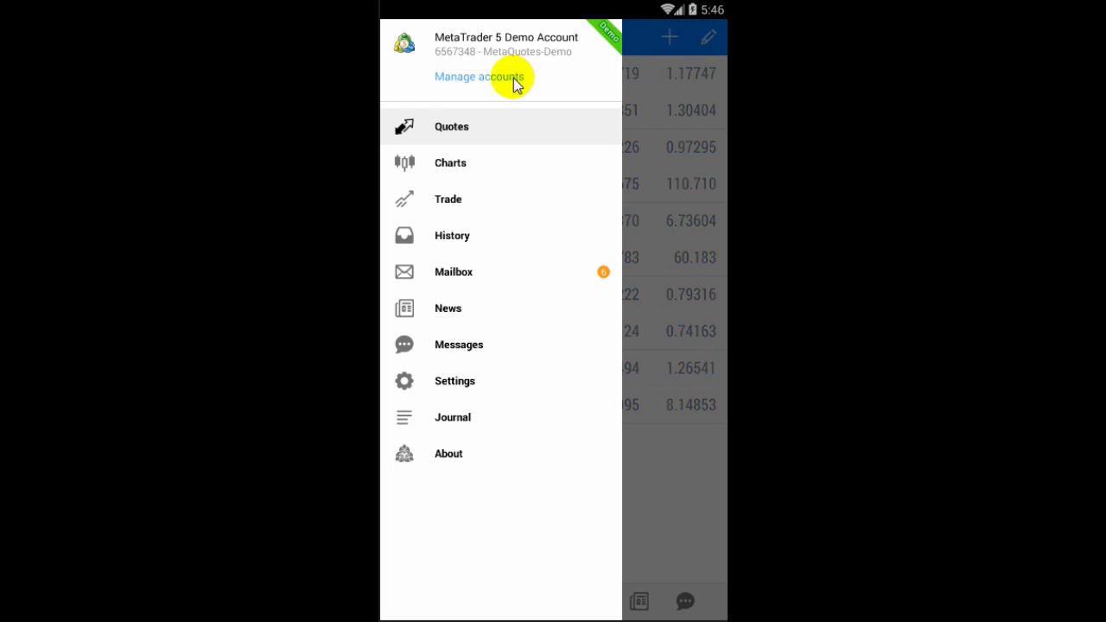
left_click(477, 76)
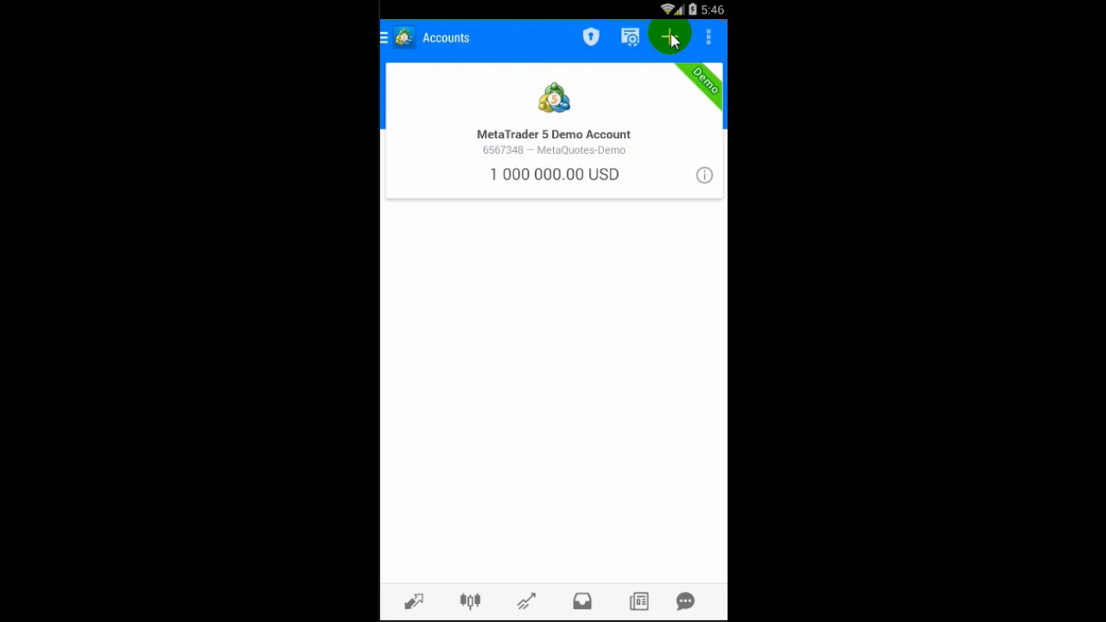
left_click(670, 38)
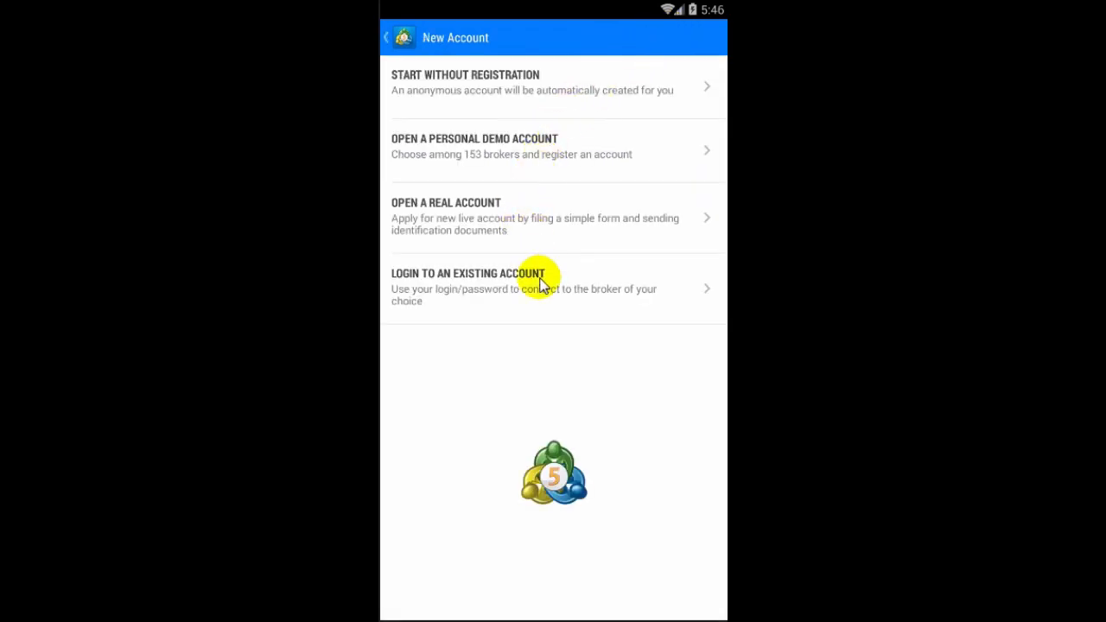
left_click(546, 288)
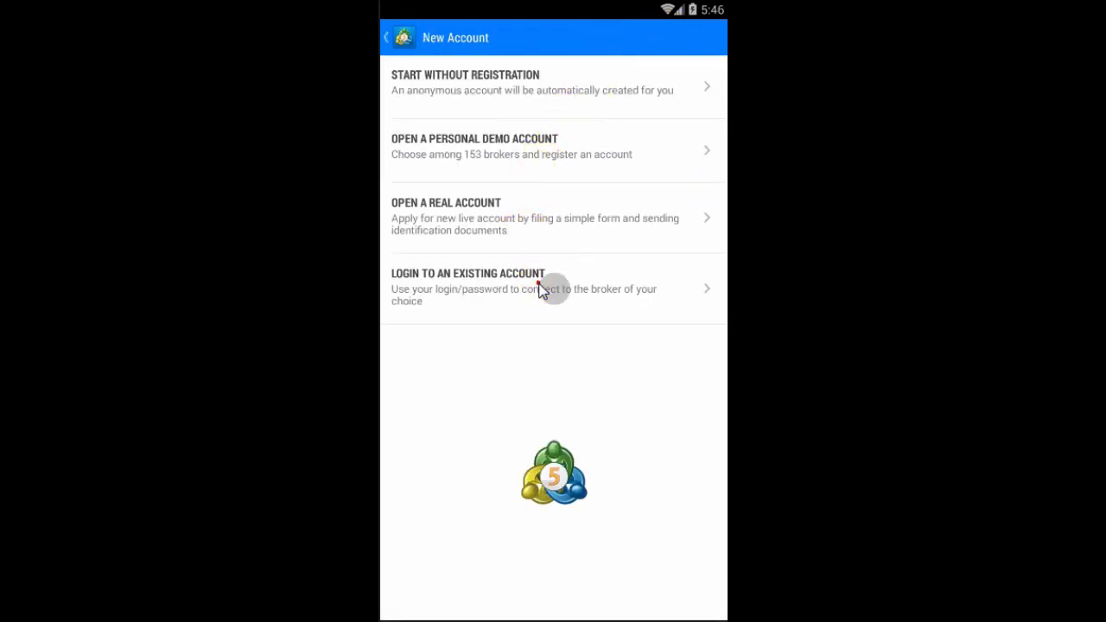
left_click(546, 290)
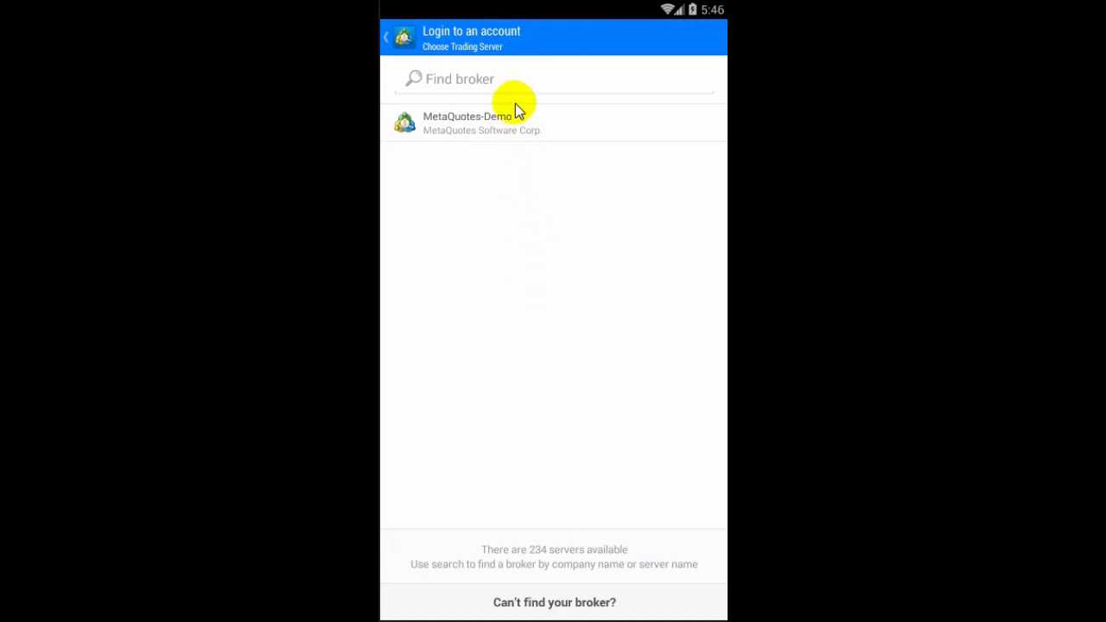
type("P")
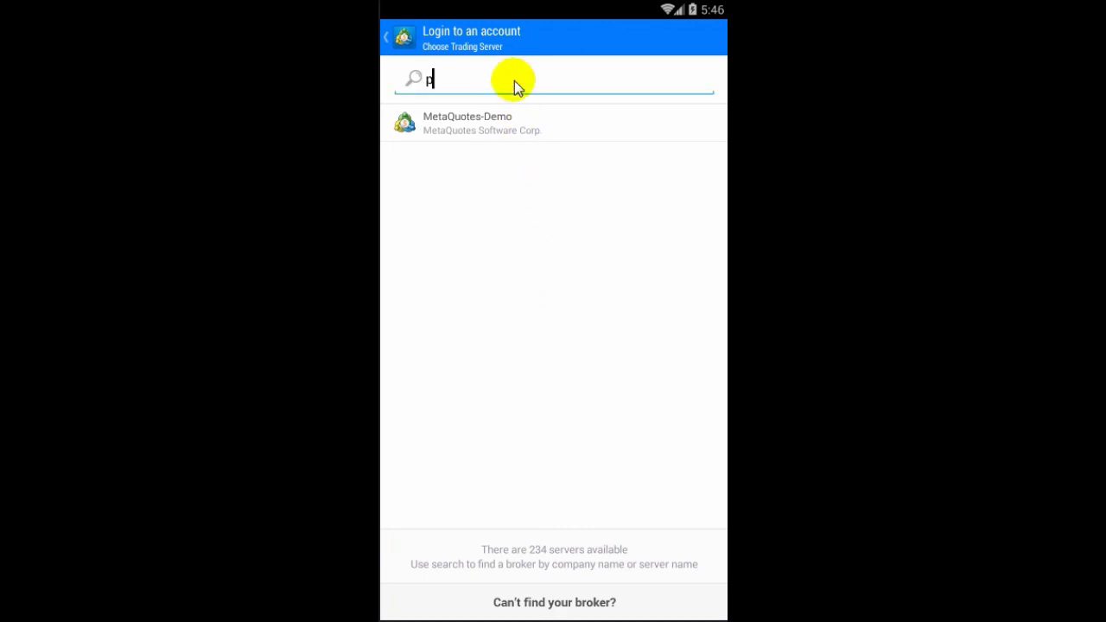
type("hillip")
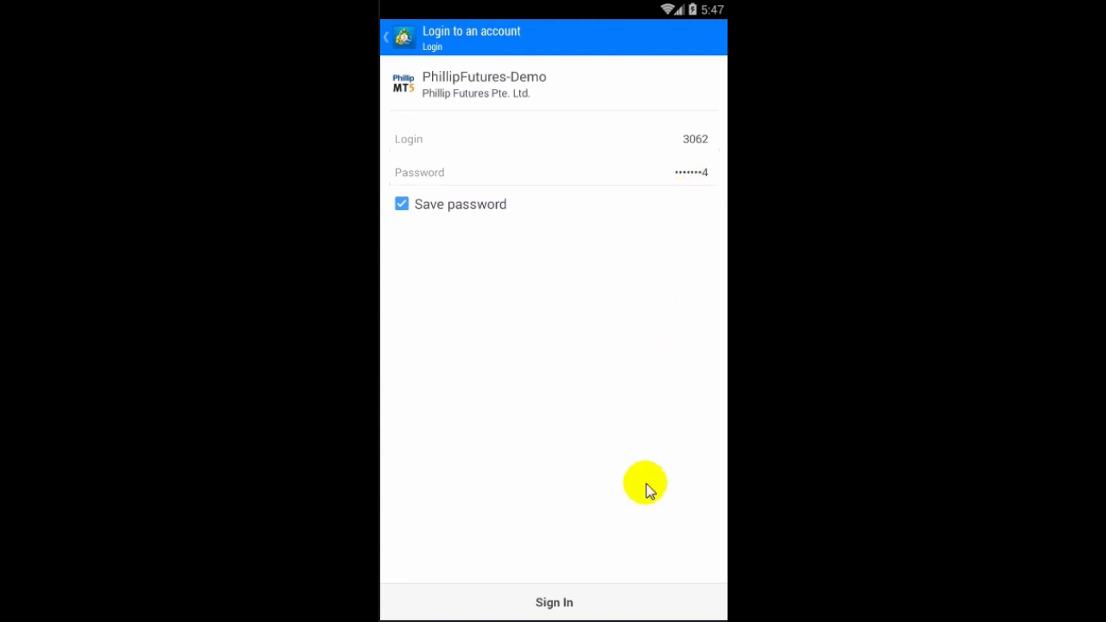
left_click(553, 601)
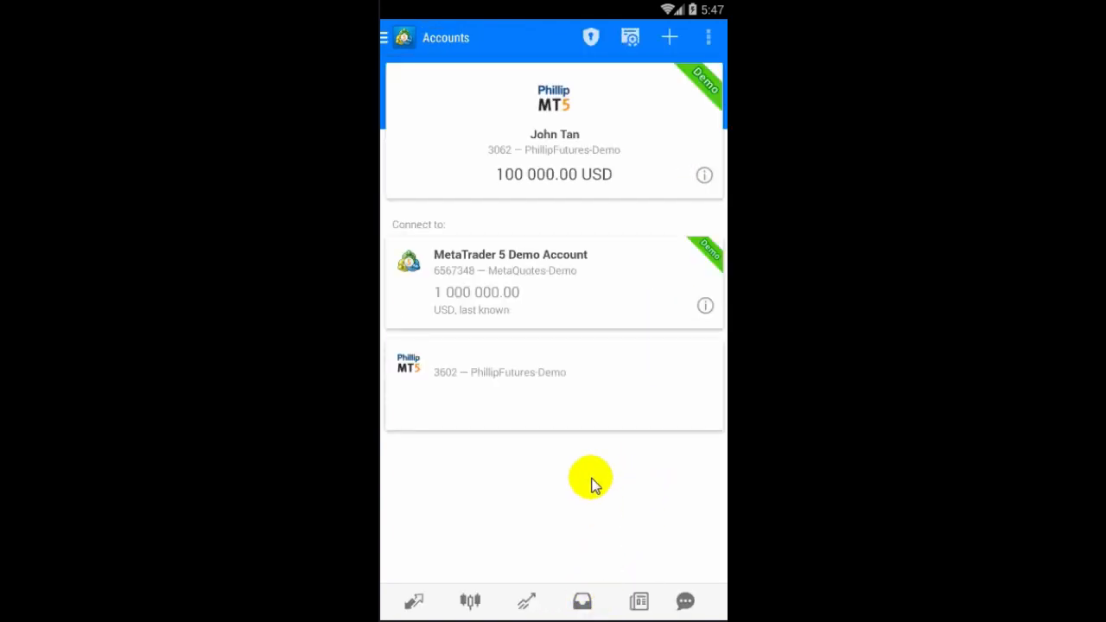
mouse_move(470, 597)
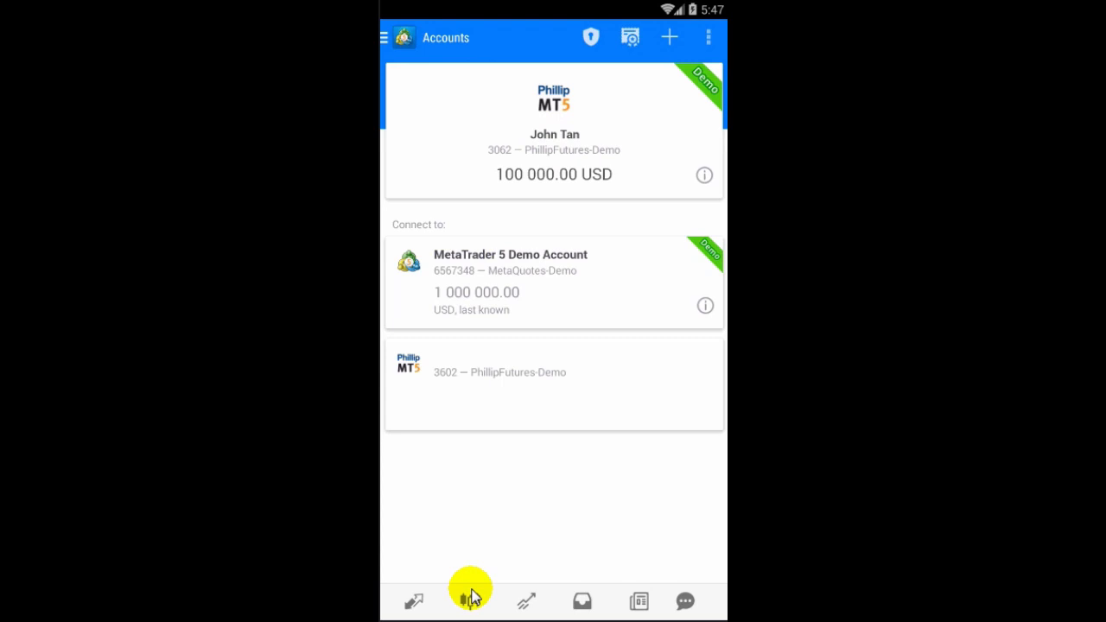
Show the live EURUSD M5 chart with its RSI(14) indicator via the Charts tab.
left_click(466, 601)
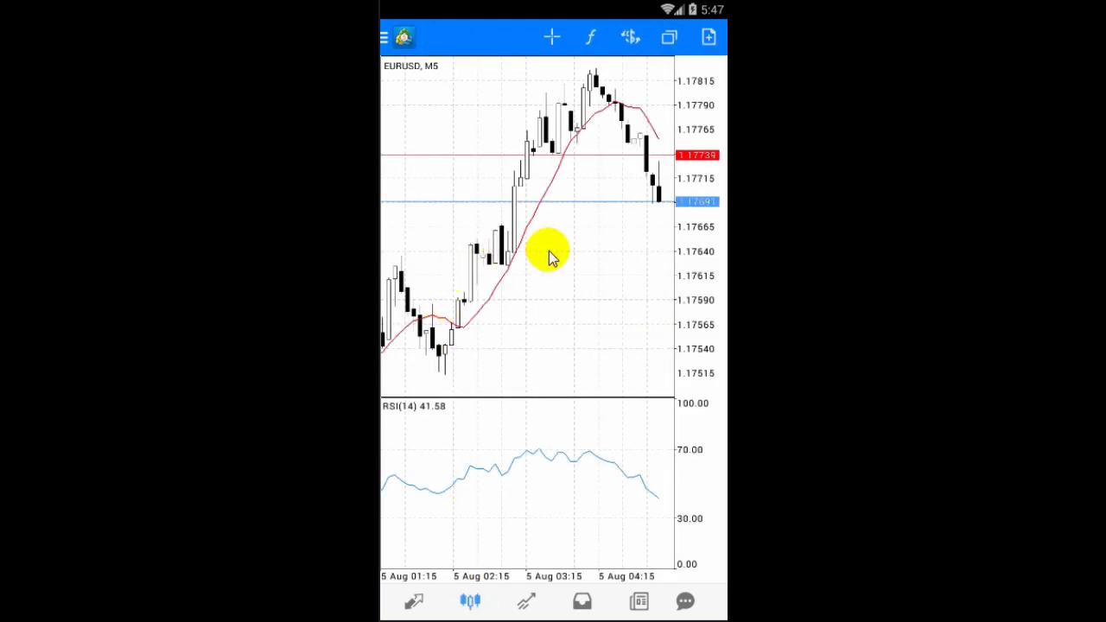